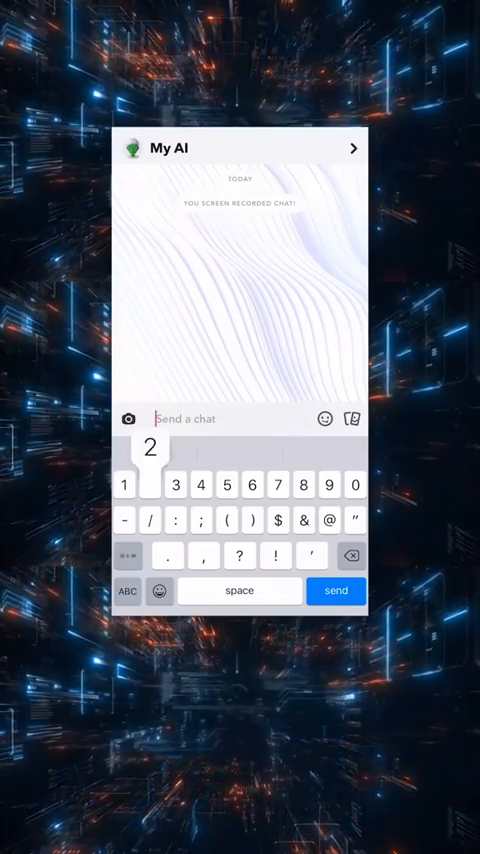
- Ask My AI what 2 + 2 is and start the next expression
type("+")
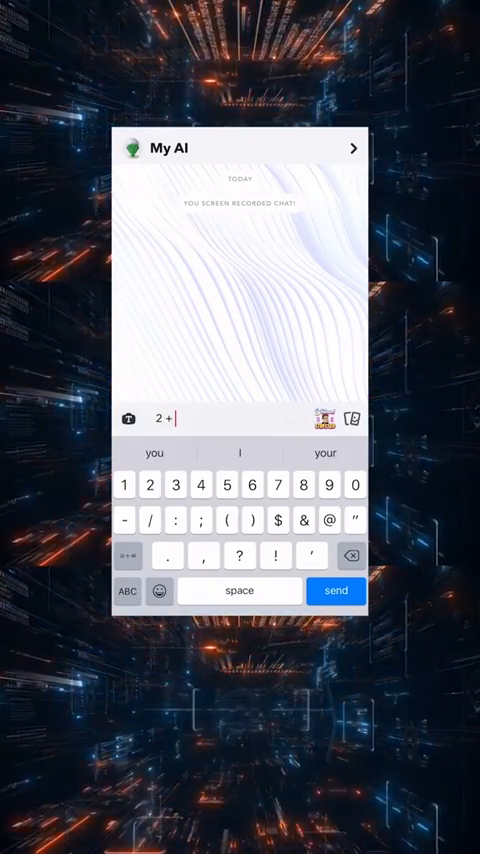
left_click(336, 590)
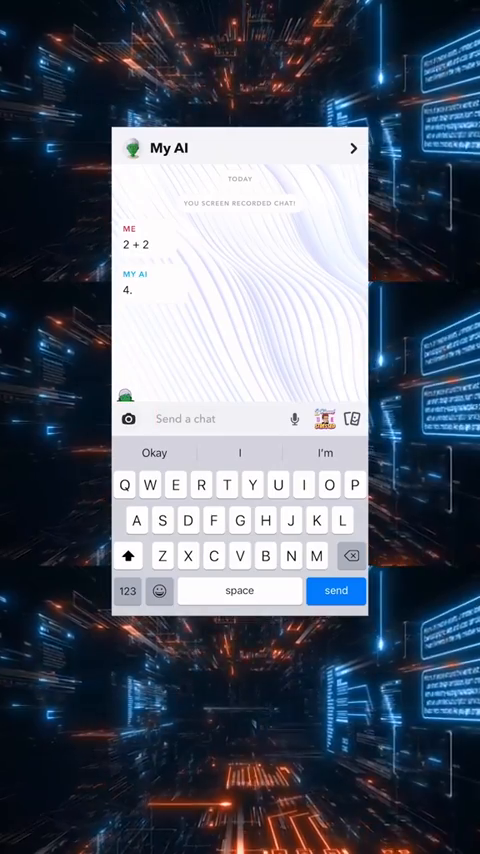
left_click(126, 590)
type("2 • (4 -")
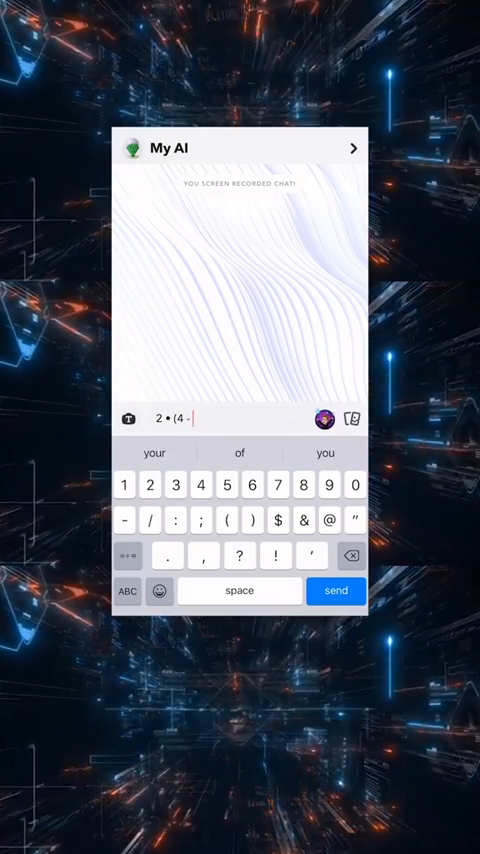
- Send 2 • (4 - (9 / 3)) and begin typing 'Solve for x in 2x + 4'
type("(9 / 3))")
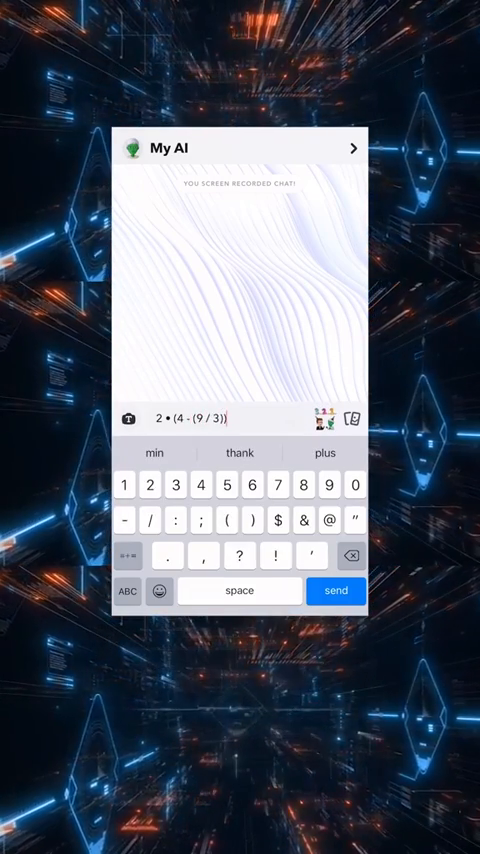
left_click(335, 590)
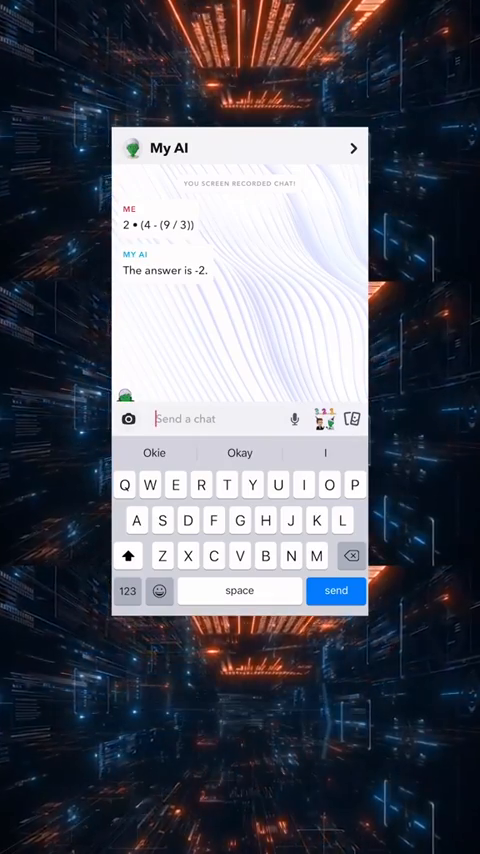
type("Solve for x in 2x + 4")
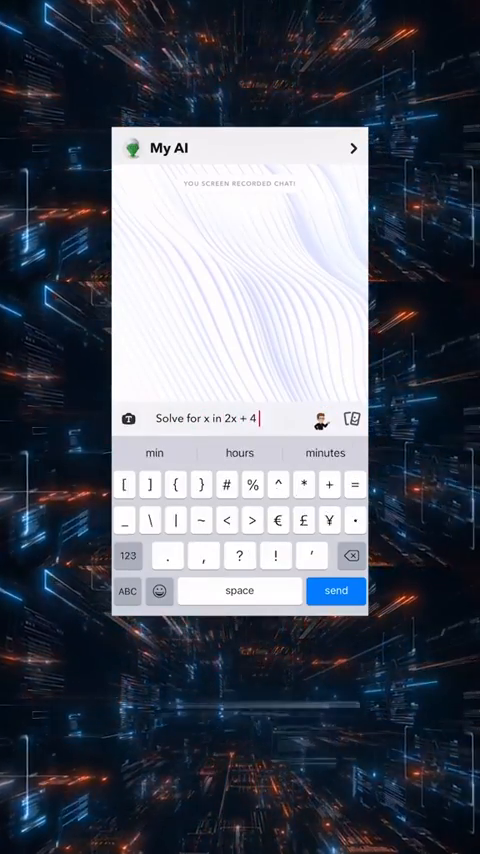
- Finish and send the solve-for-x question on 2x + 4
left_click(335, 590)
type("Convert the quadratic equation x² - 14x + 53 = 0 to the vertex form of a q")
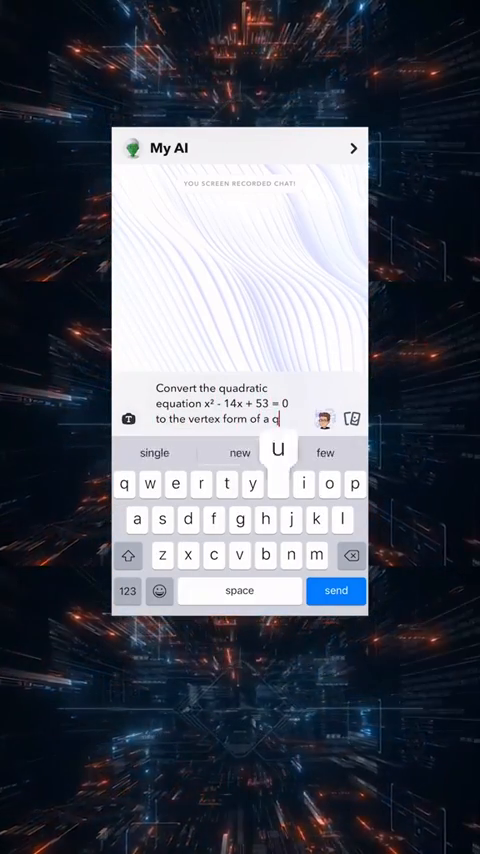
- Send the request to convert x² - 14x + 53 = 0 to vertex form
left_click(336, 590)
type("What is the derivative of 2x²")
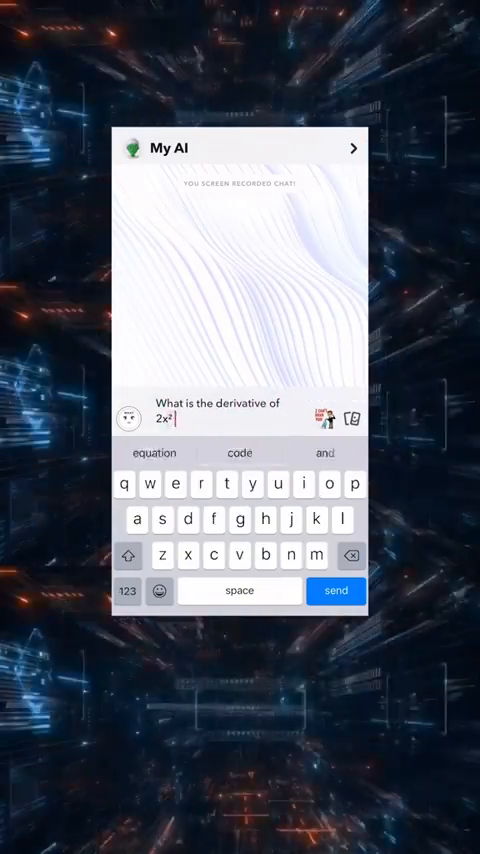
- Send the question on the derivative of 2x²sin(x) with respect to x
left_click(336, 590)
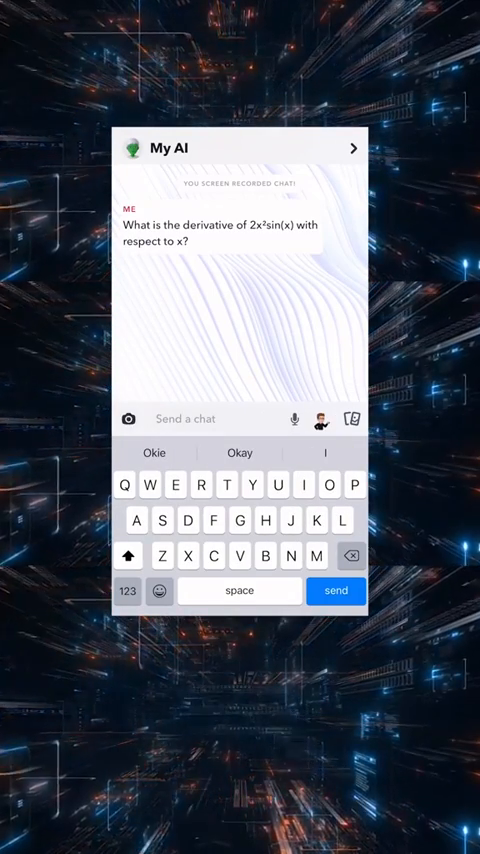
left_click(335, 591)
type("What is the indefinite integral of")
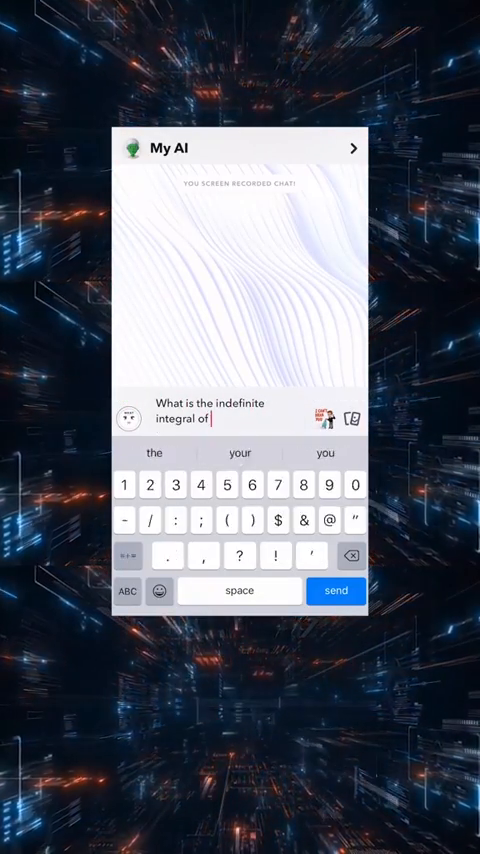
- Type the integral polynomial 5x^4 + 4x² + … and send the question
type("5x^4 + 4x² +")
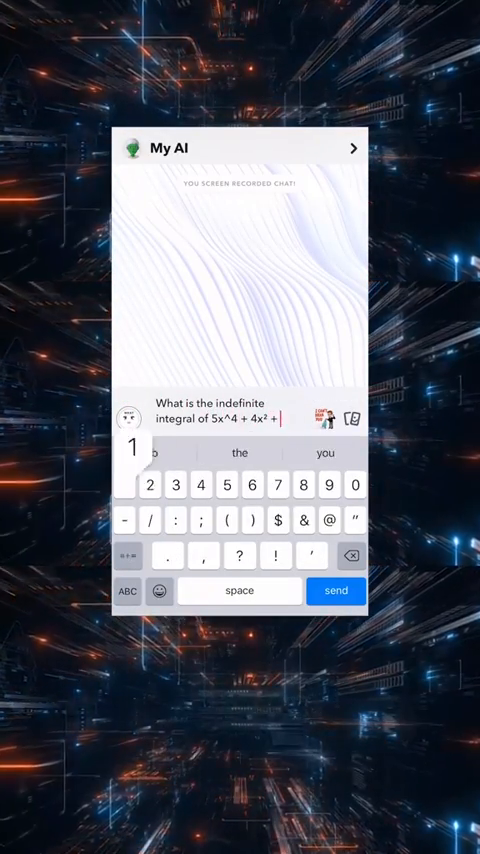
left_click(336, 590)
type("What is the sum of the interi")
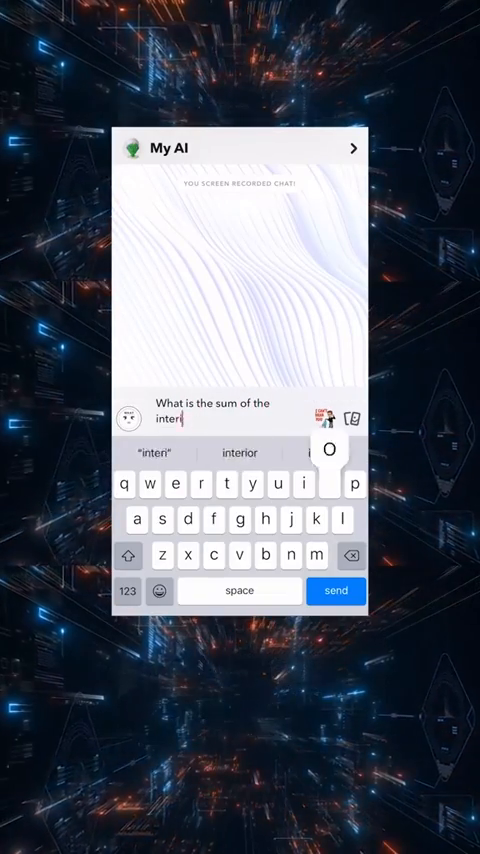
- Send the question on the interior-angle sum of a 20-sided polygon
left_click(336, 590)
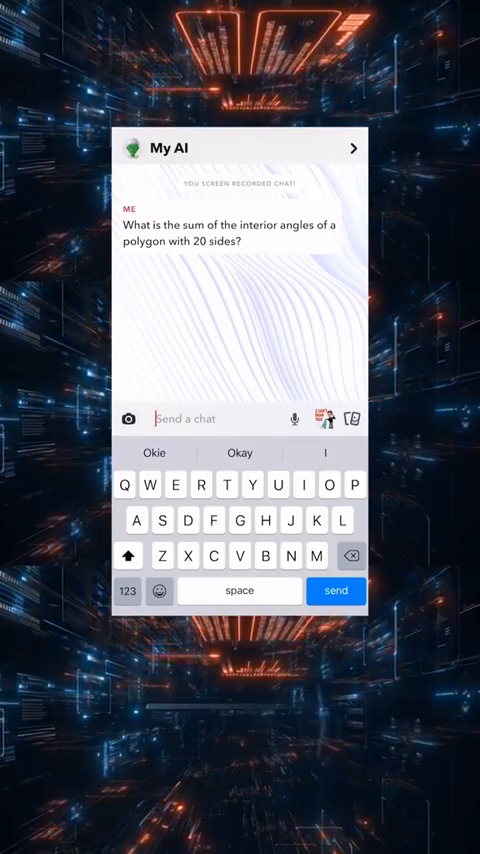